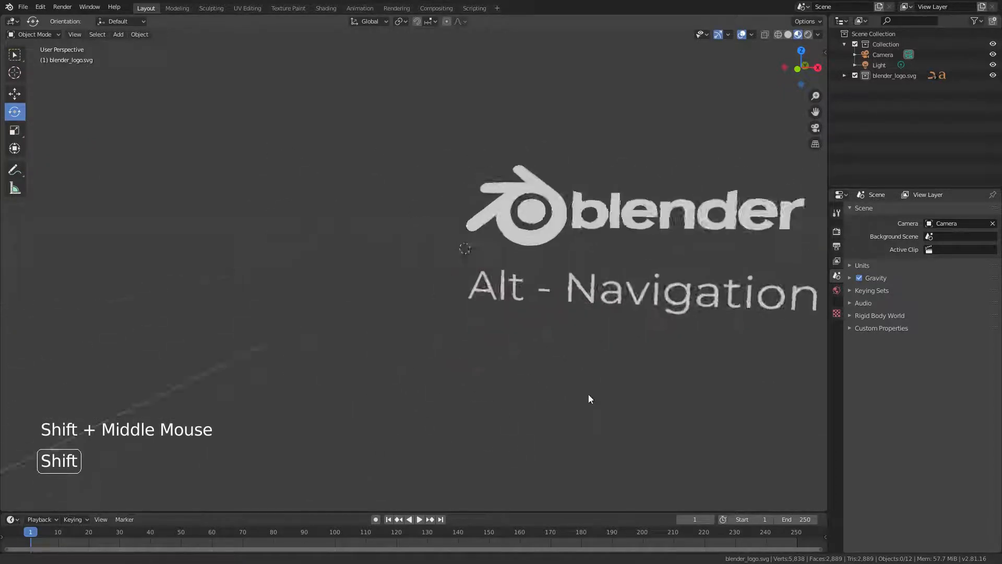
Pan the 3D view to centre the Blender logo and 'Alt - Navigation' text.
drag(589, 399, 440, 461)
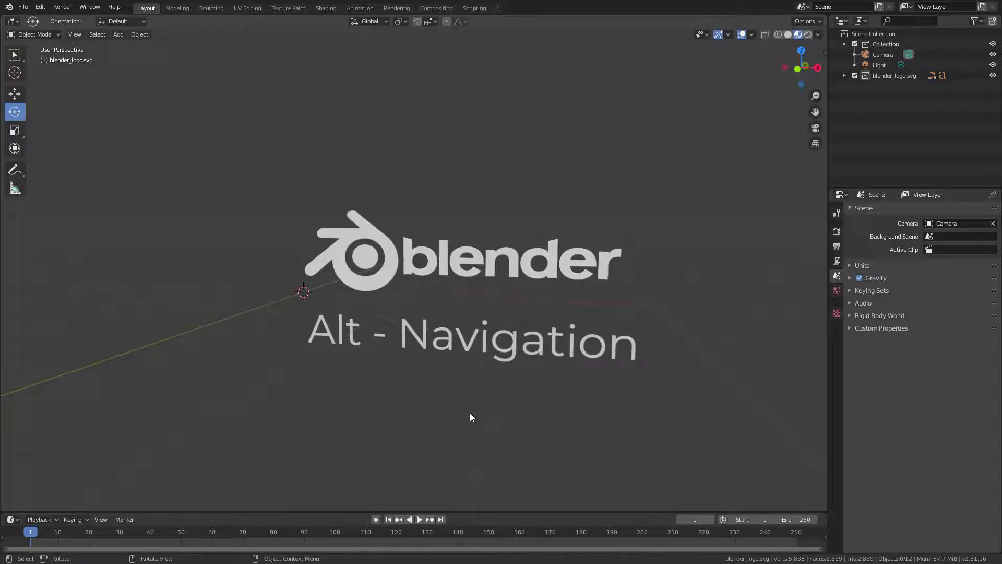
mouse_move(493, 401)
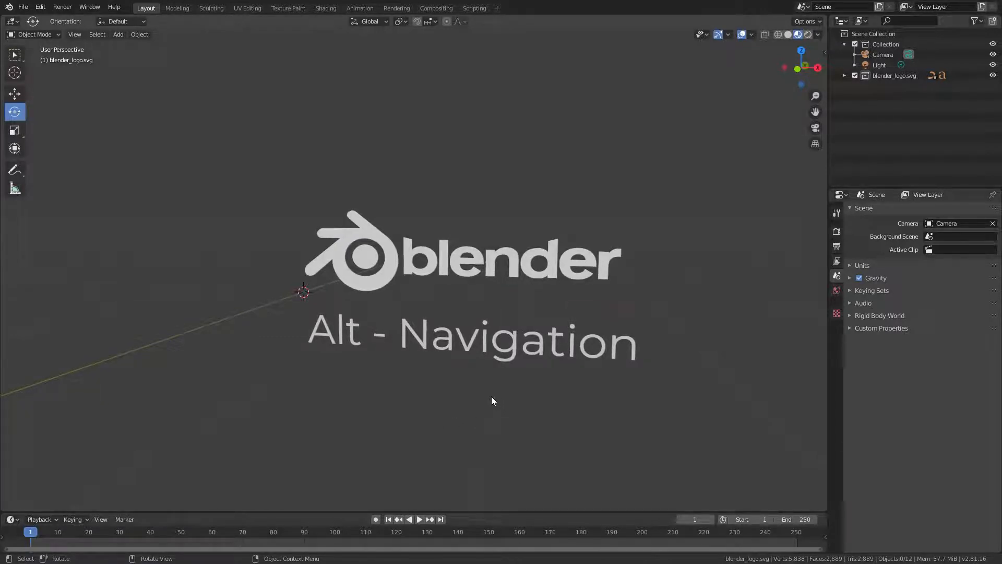
mouse_move(456, 402)
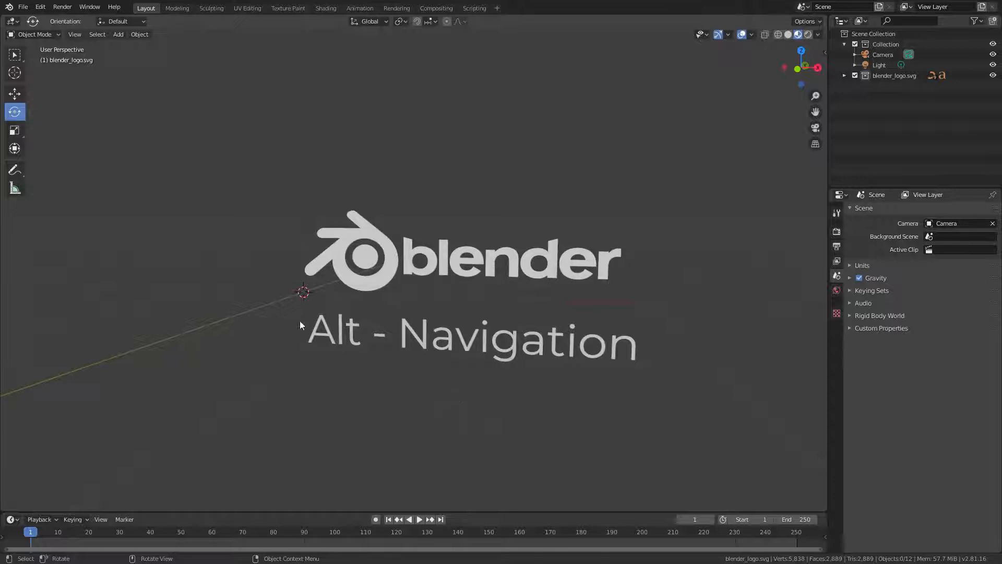
Open Preferences on the Keymap section and collapse the keymap preferences group.
click(39, 7)
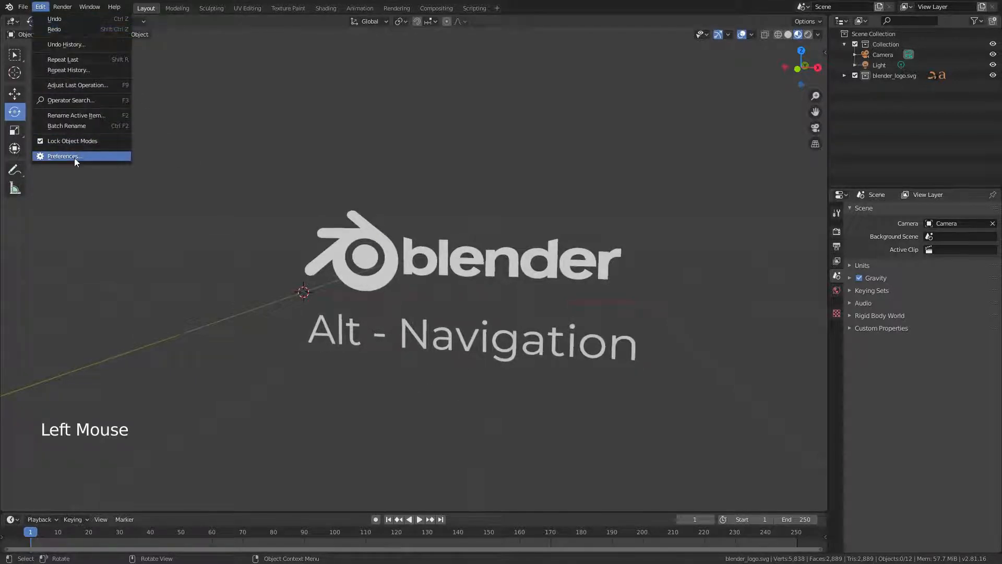
click(64, 156)
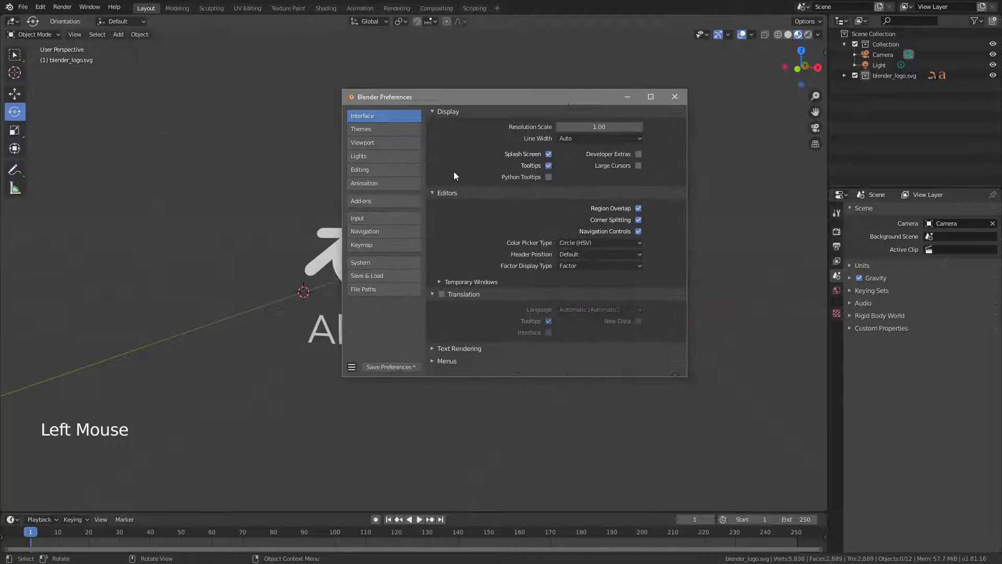
click(362, 244)
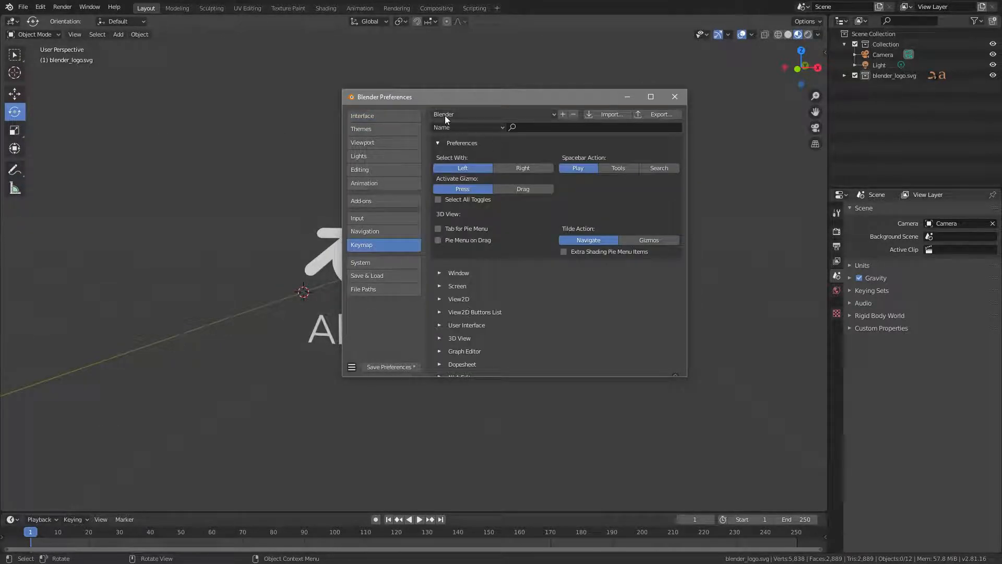
mouse_move(483, 229)
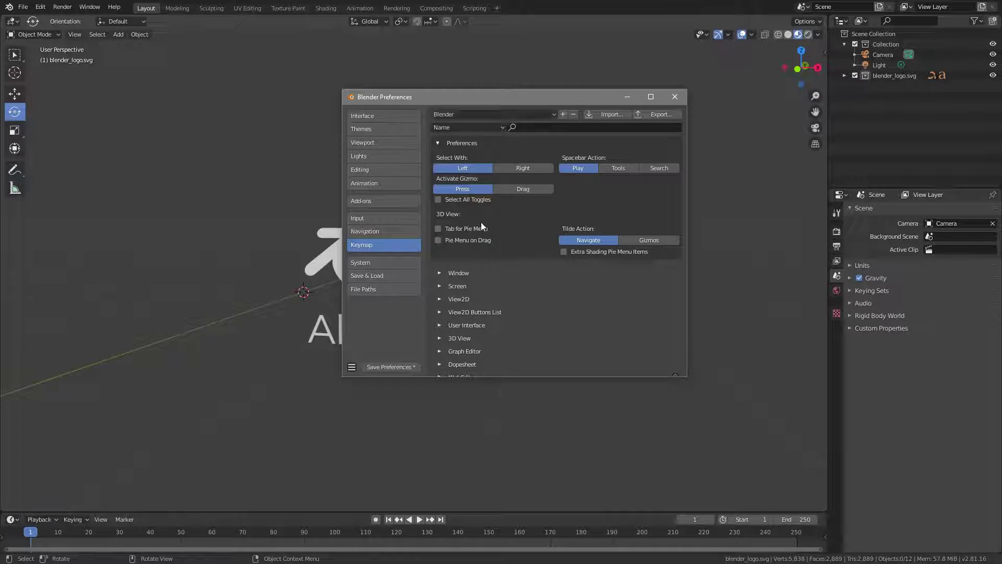
click(439, 143)
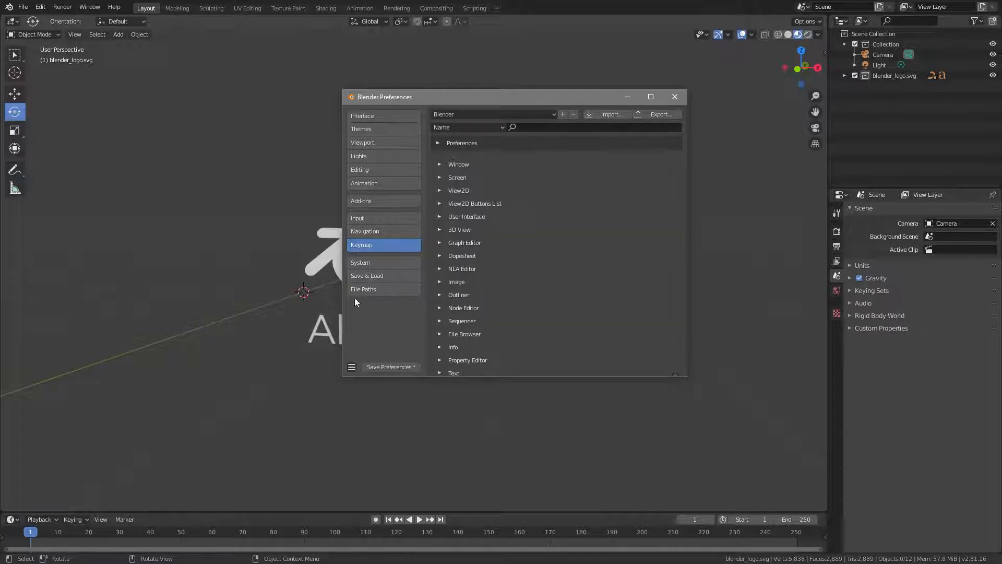
mouse_move(587, 214)
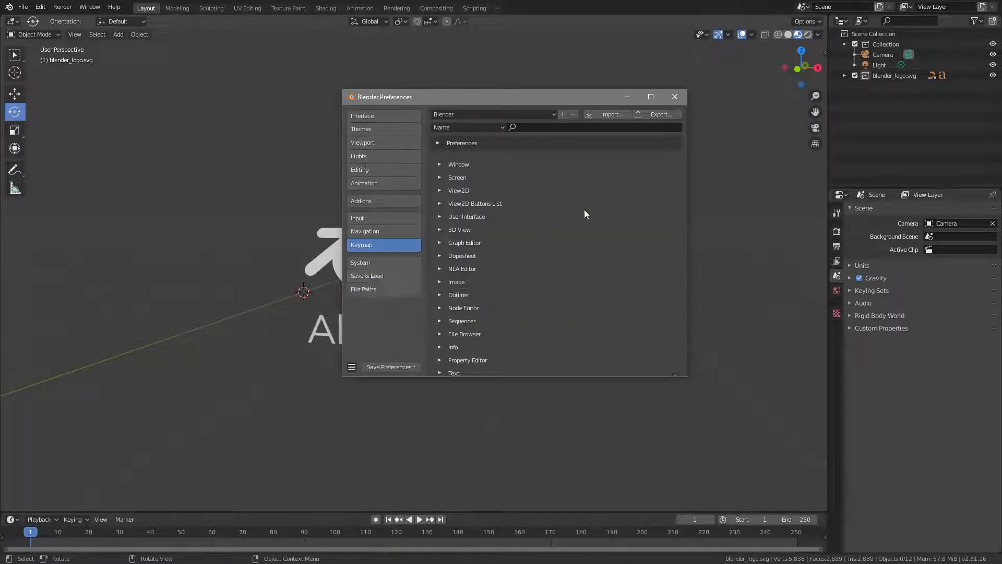
Switch the keymap preset to Industry Compatible.
click(493, 114)
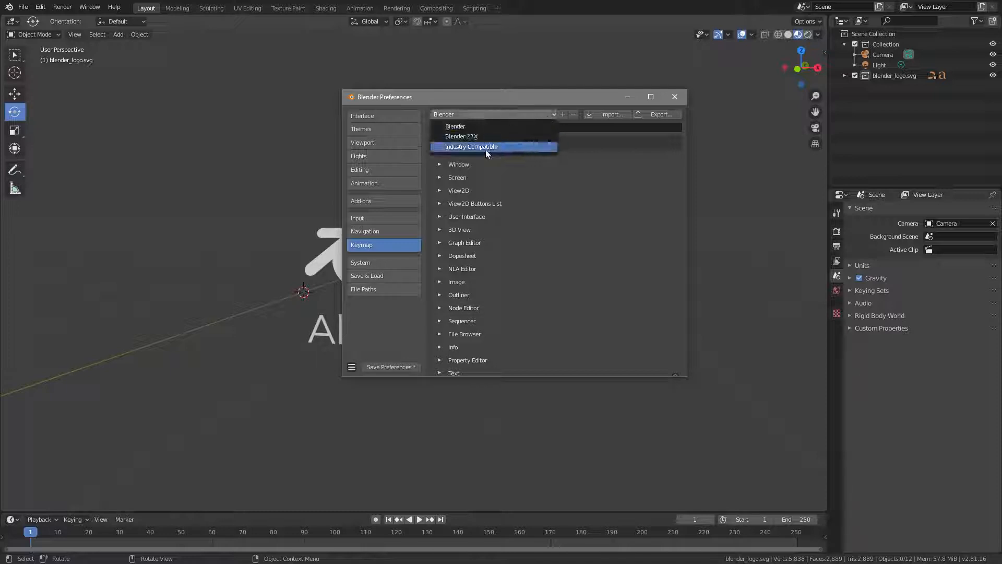
click(471, 146)
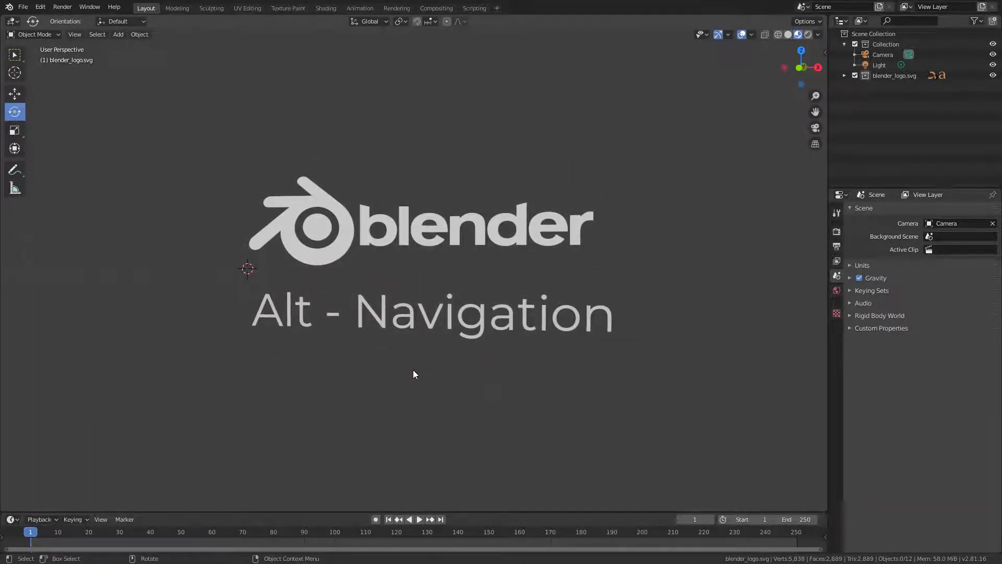
mouse_move(420, 371)
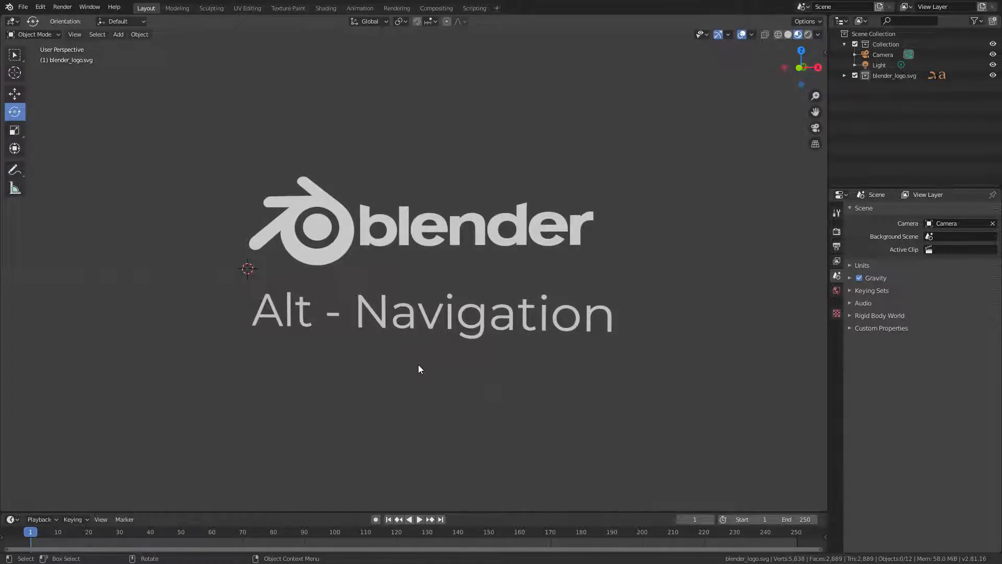
mouse_move(421, 369)
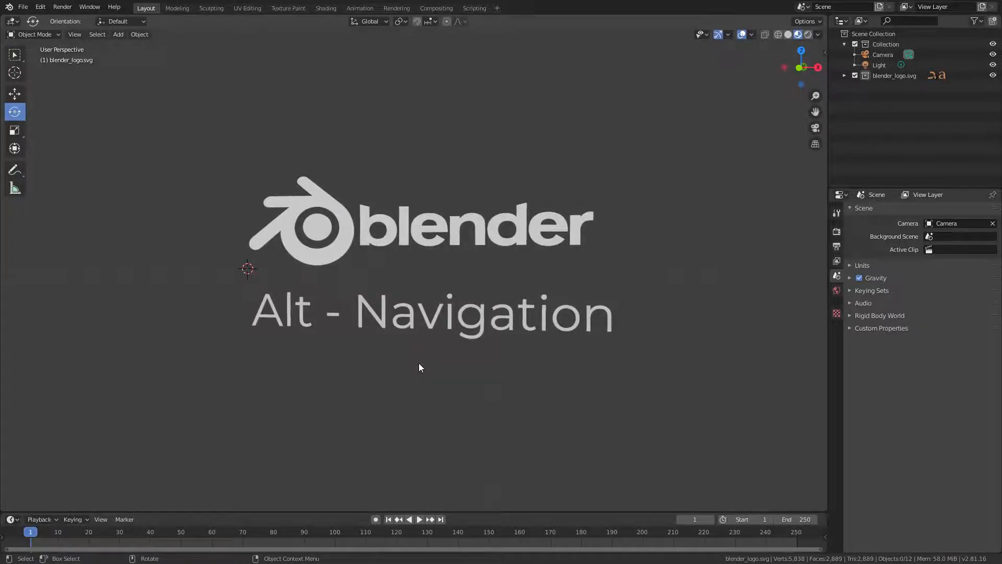
mouse_move(409, 373)
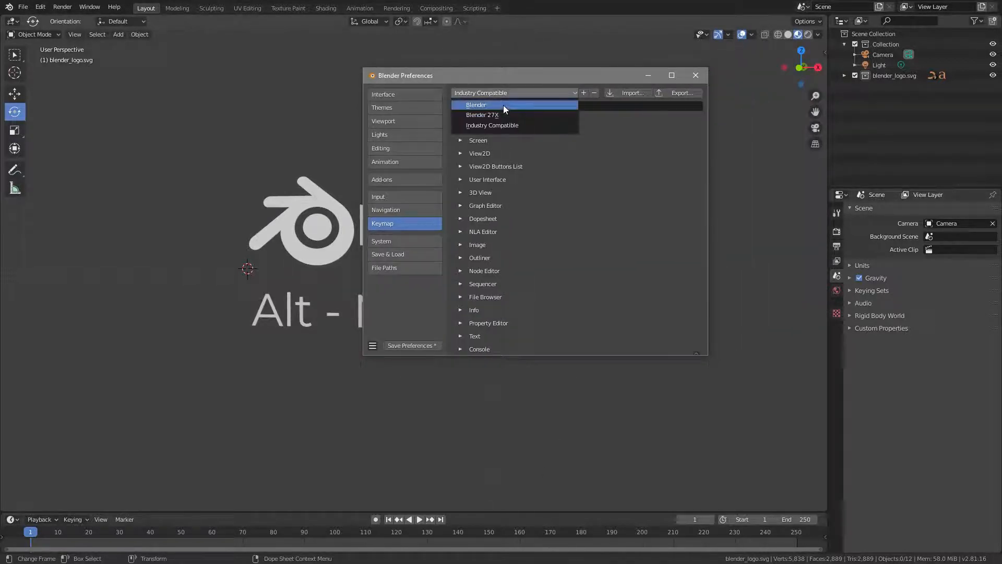
Switch back to the Blender keymap and save it as preset 'Altnavigation'.
click(476, 105)
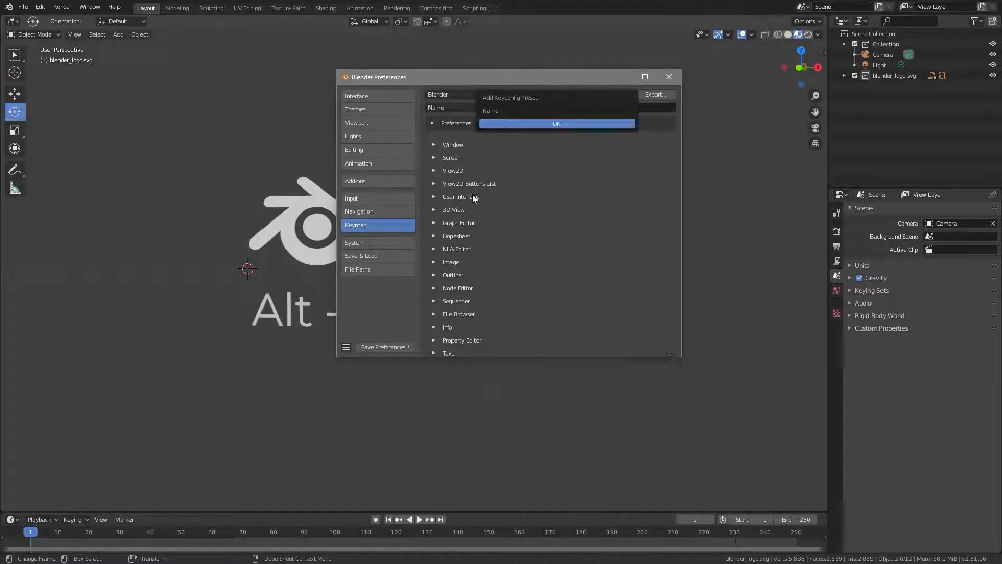
click(597, 110)
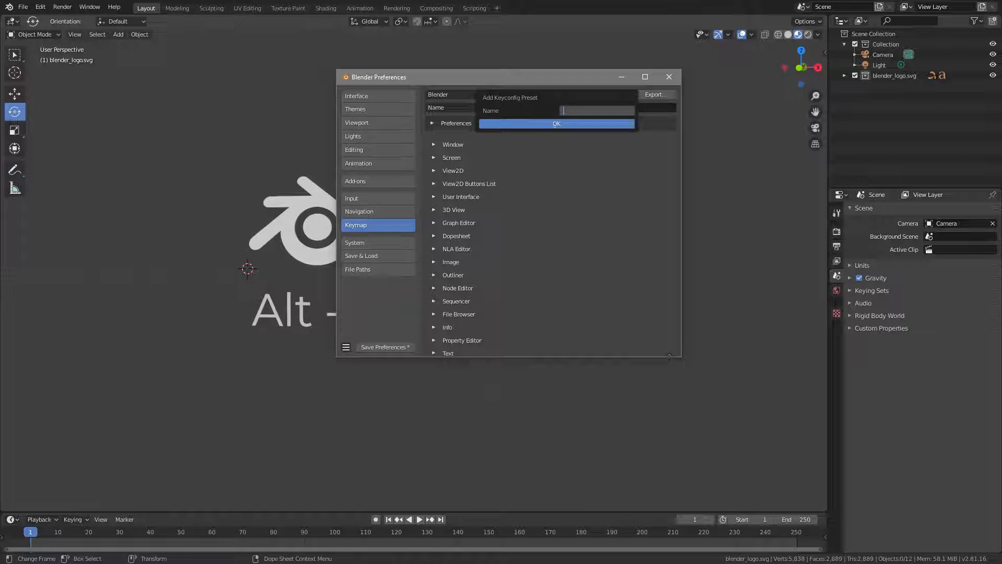
text(altnavig)
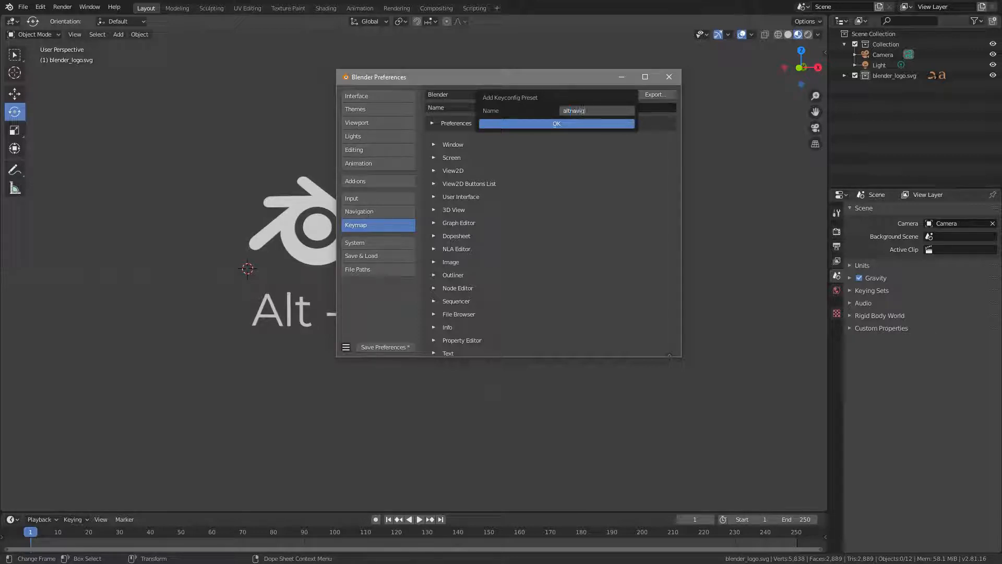
click(556, 124)
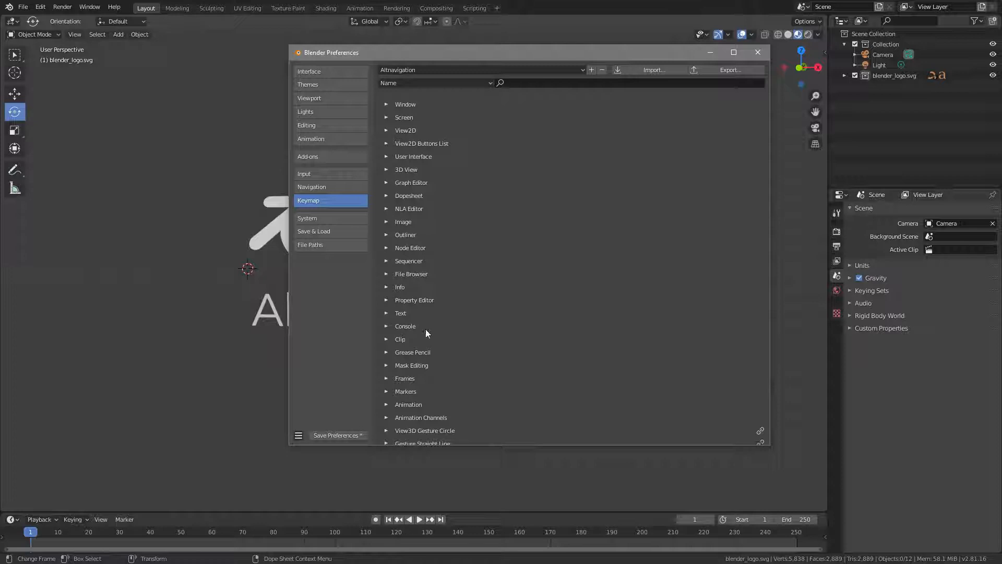
mouse_move(424, 317)
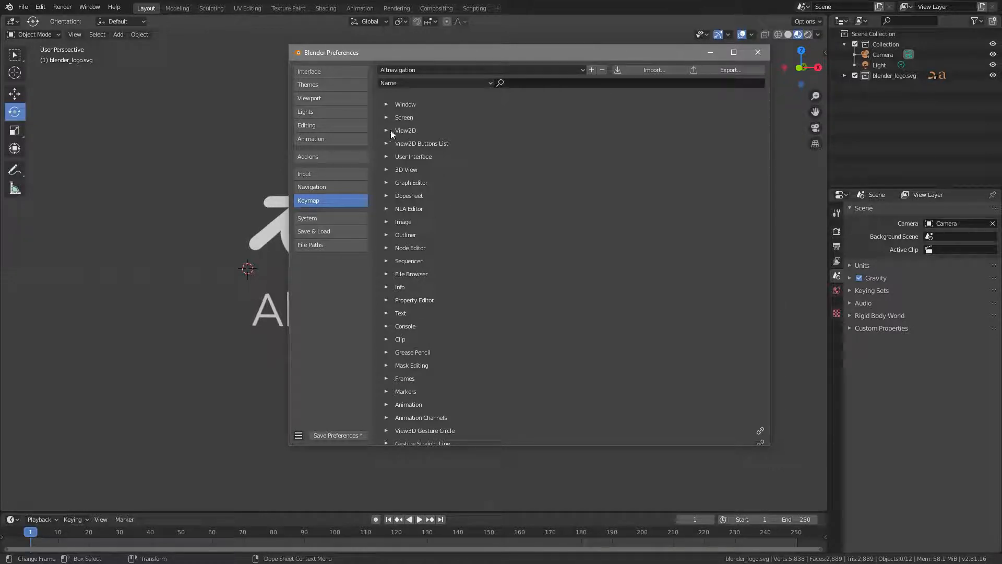
Expand the View2D category in the Altnavigation keymap list.
click(387, 130)
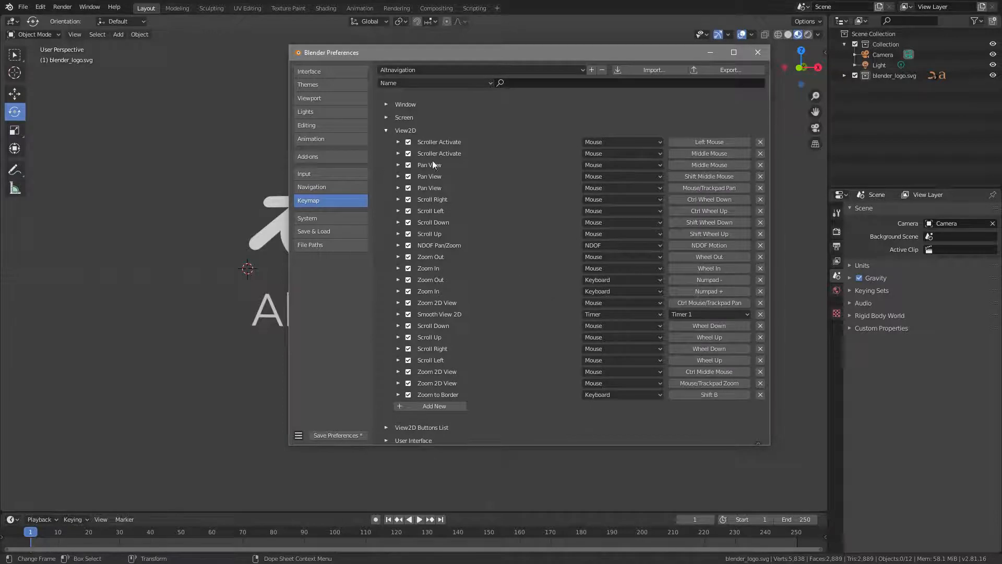
mouse_move(481, 167)
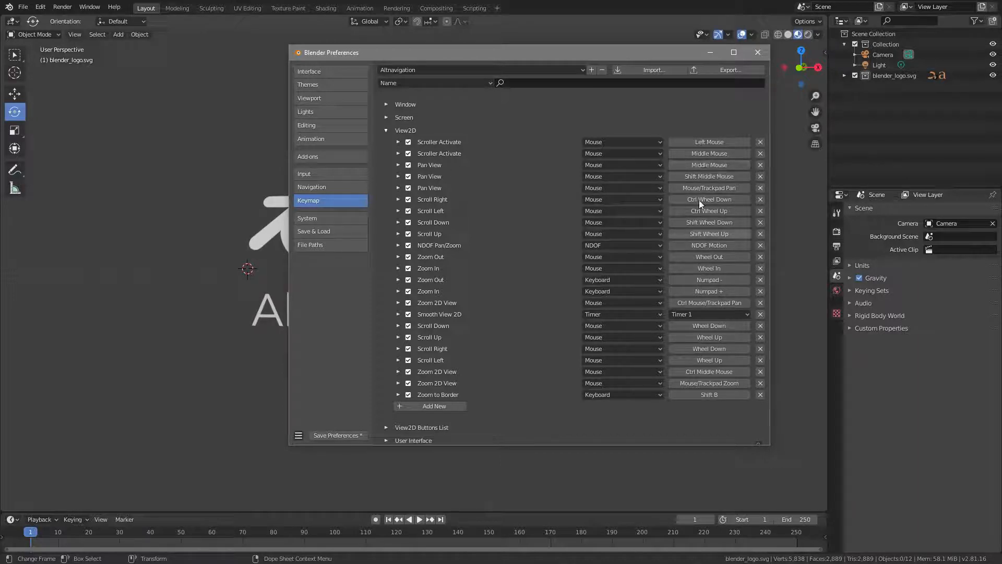
Rebind View2D Pan View to Alt Middle Mouse and Zoom 2D View to Alt Right Mouse.
click(709, 165)
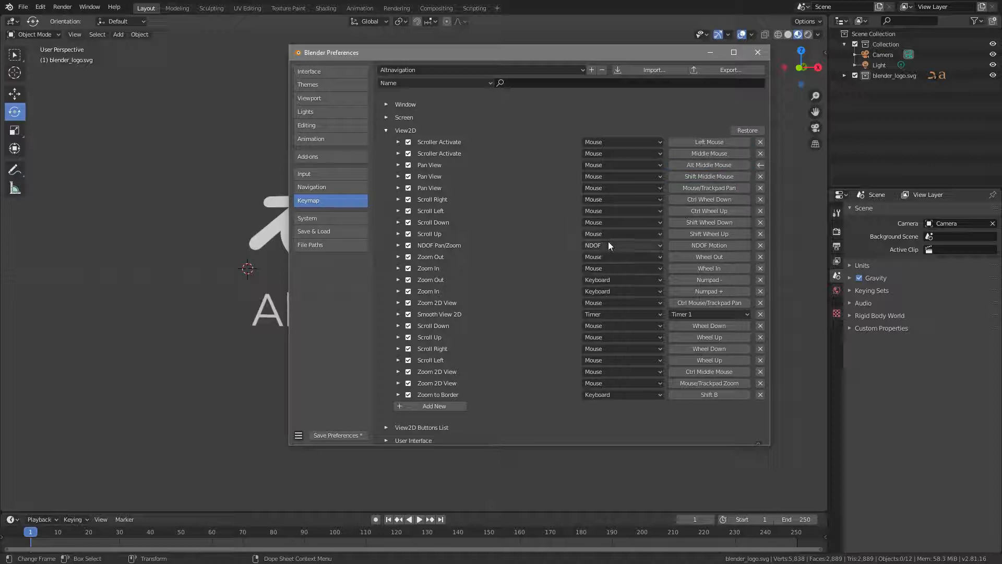
mouse_move(479, 391)
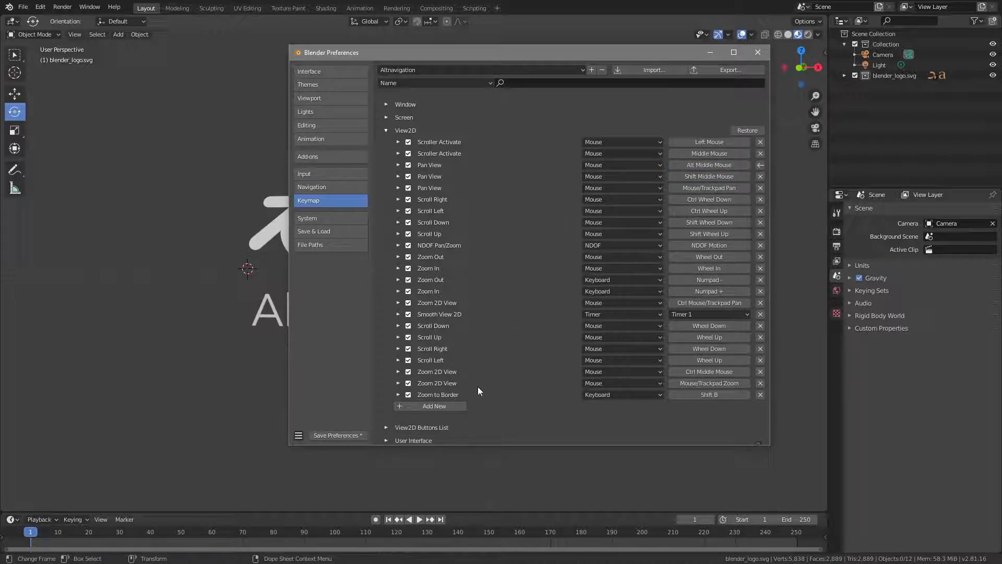
mouse_move(697, 383)
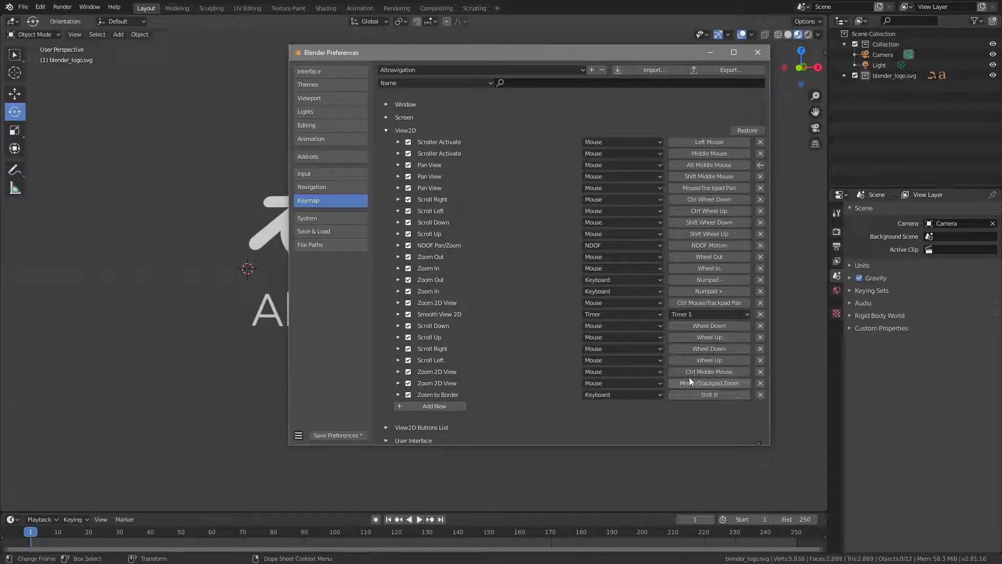
click(709, 372)
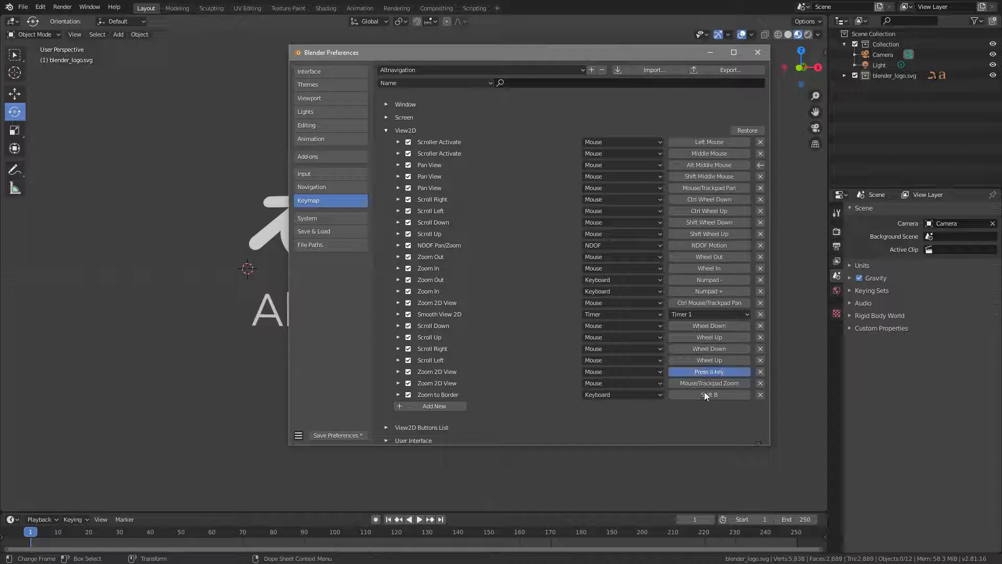
click(709, 372)
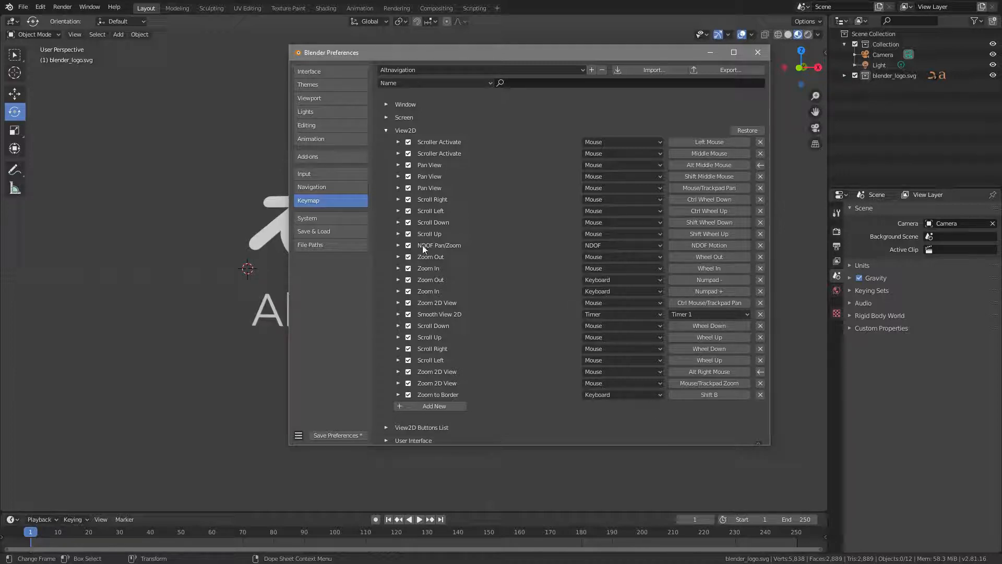
click(9, 21)
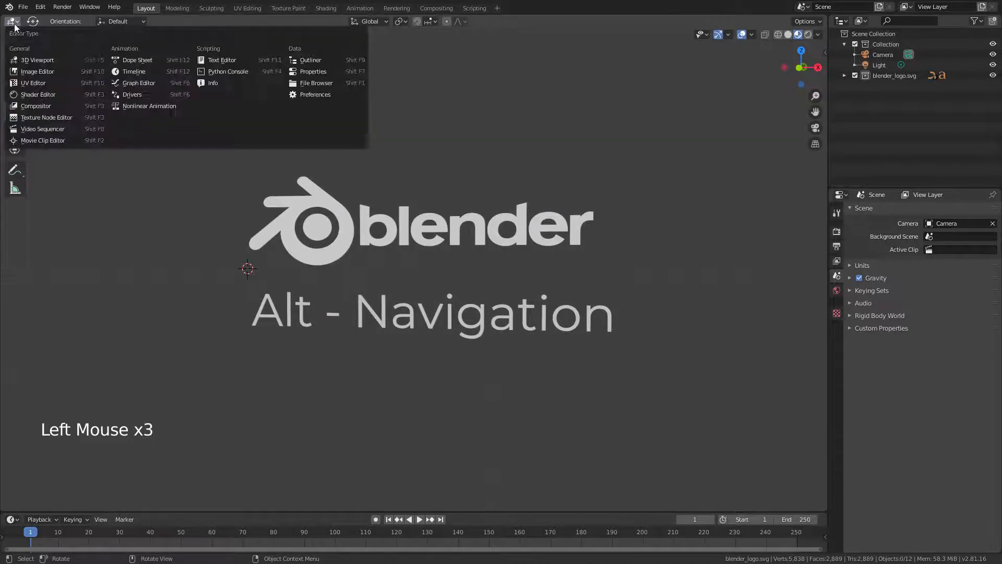
mouse_move(37, 87)
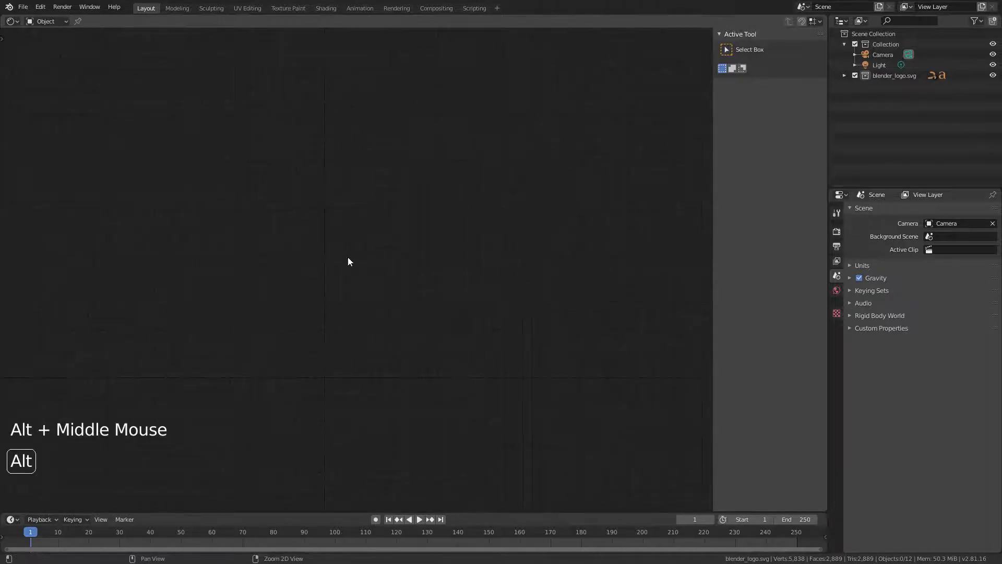
Alt+middle-drag in the empty 2D editor to test the new panning.
drag(348, 261, 478, 325)
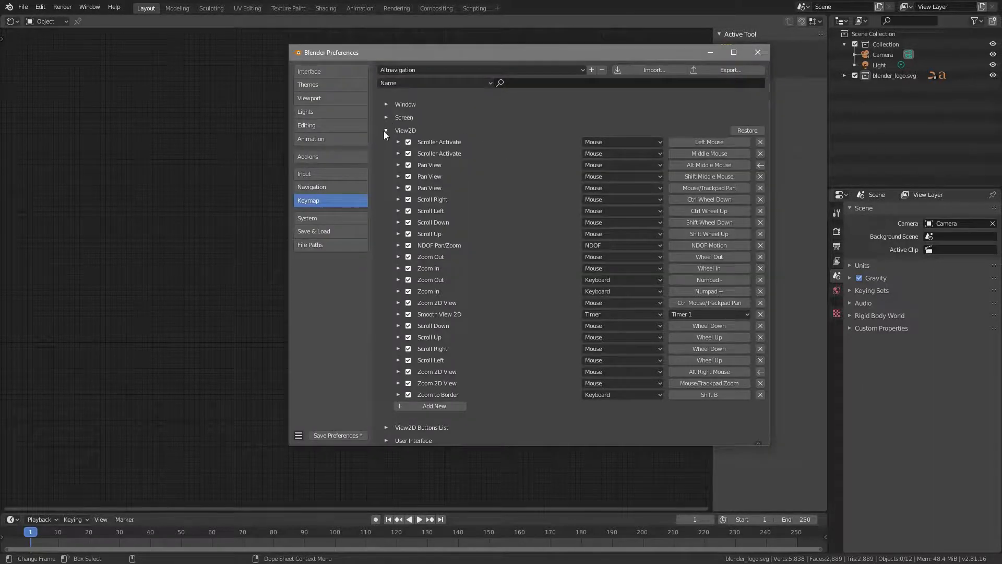
Collapse View2D and bind 3D View Rotate View to Alt Left Mouse.
click(386, 130)
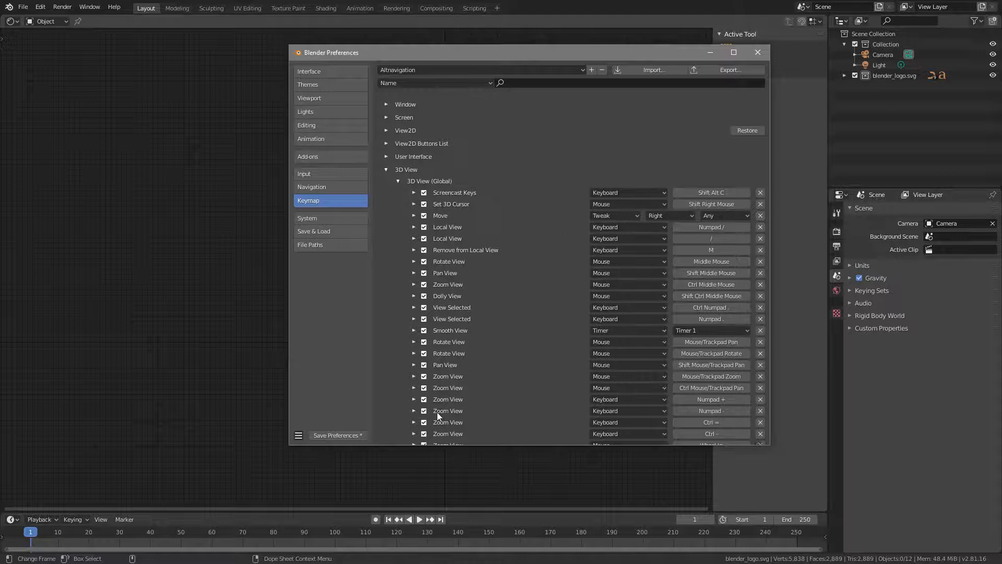
mouse_move(463, 390)
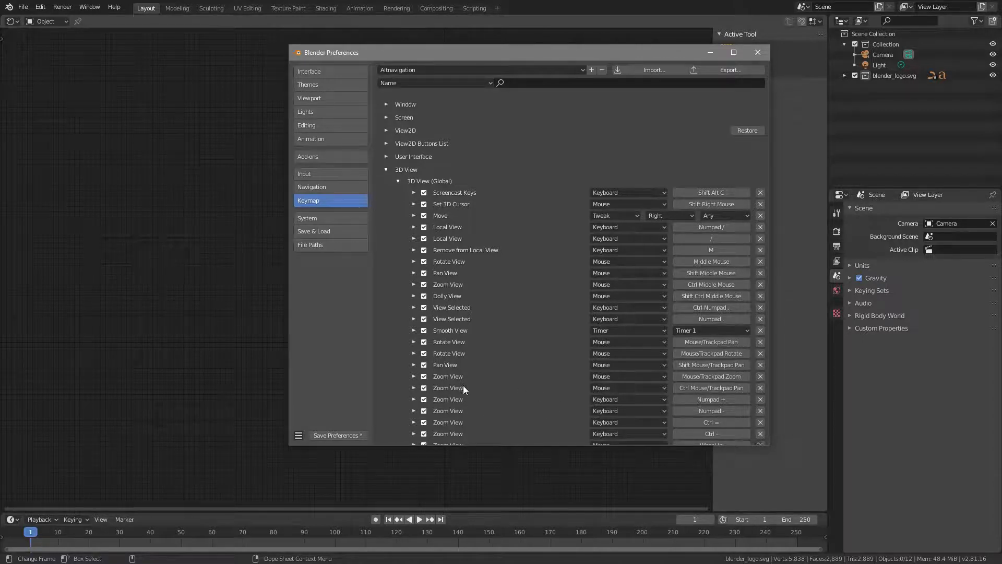
mouse_move(469, 379)
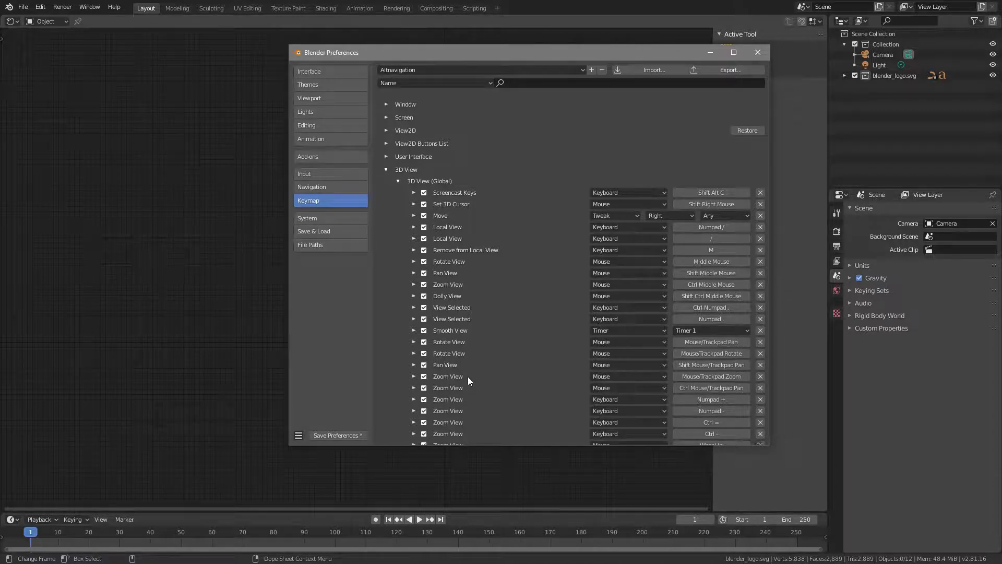
mouse_move(472, 377)
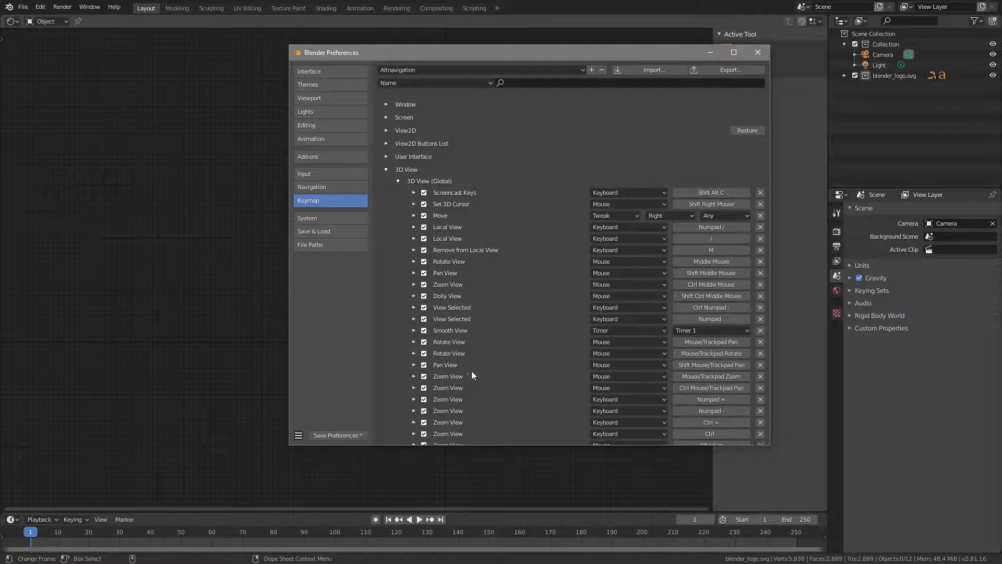
mouse_move(698, 288)
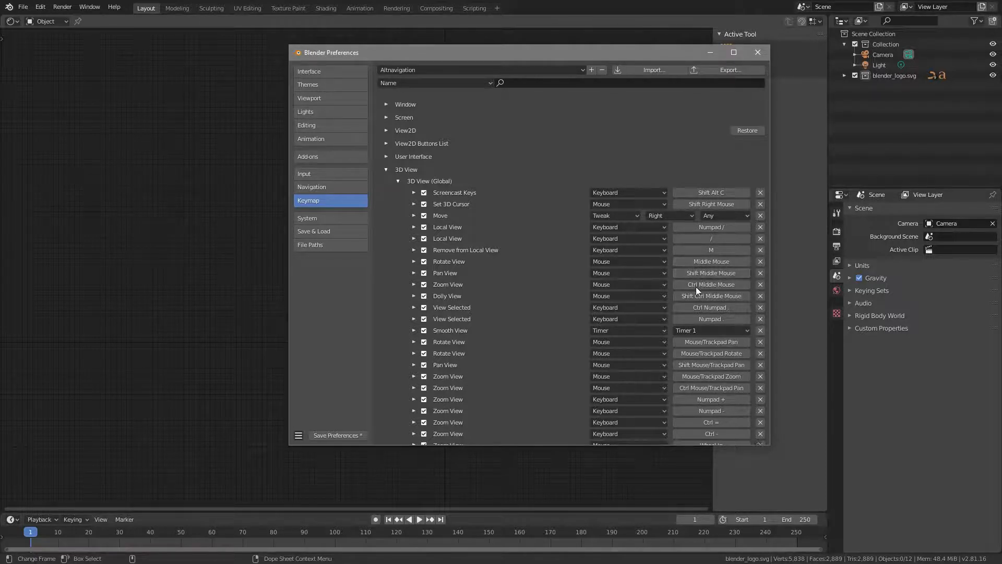
mouse_move(744, 278)
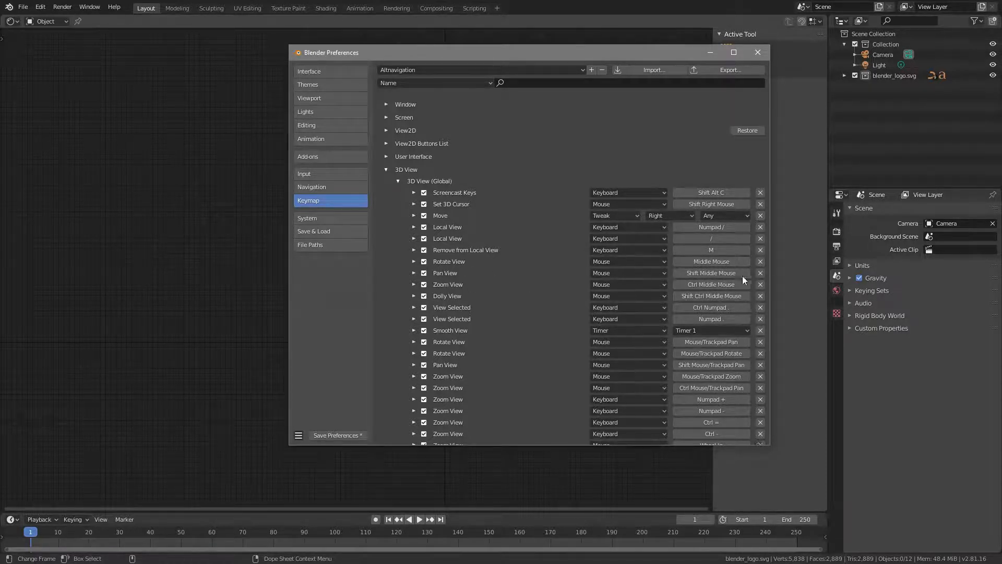
click(711, 261)
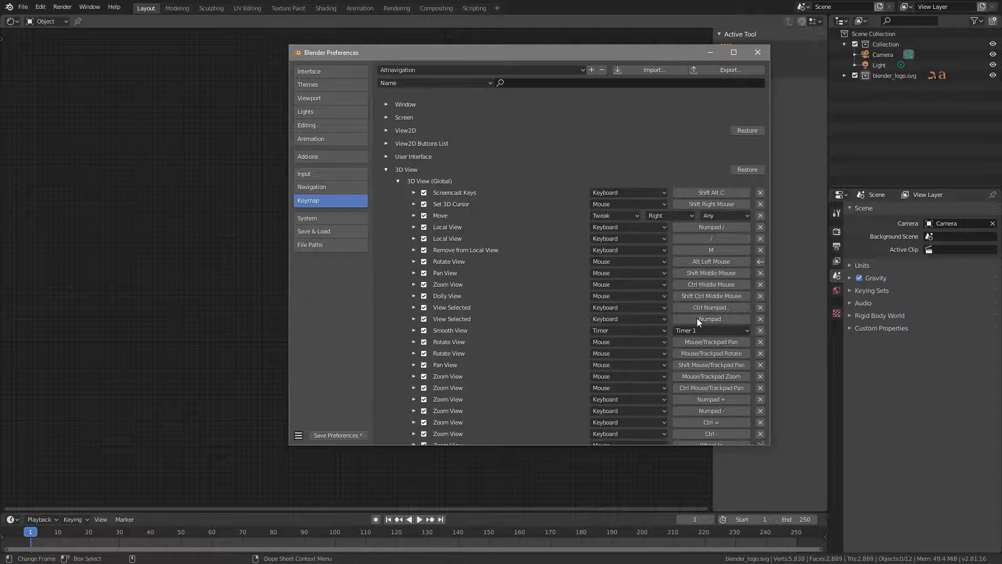
Rebind 3D View Pan View to Alt Middle Mouse and Zoom View to Alt Right Mouse.
click(711, 273)
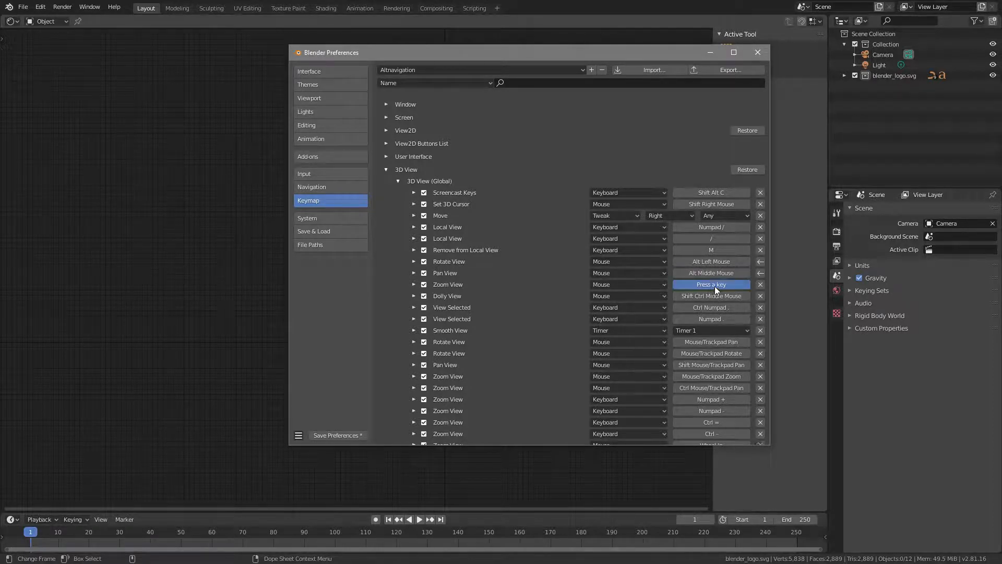
key(Alt Right Mouse)
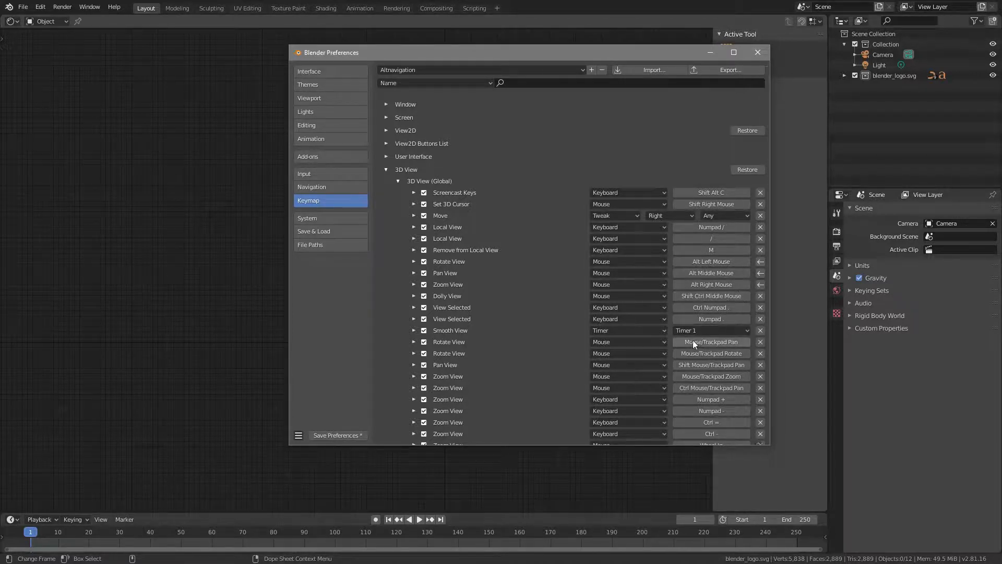
mouse_move(674, 324)
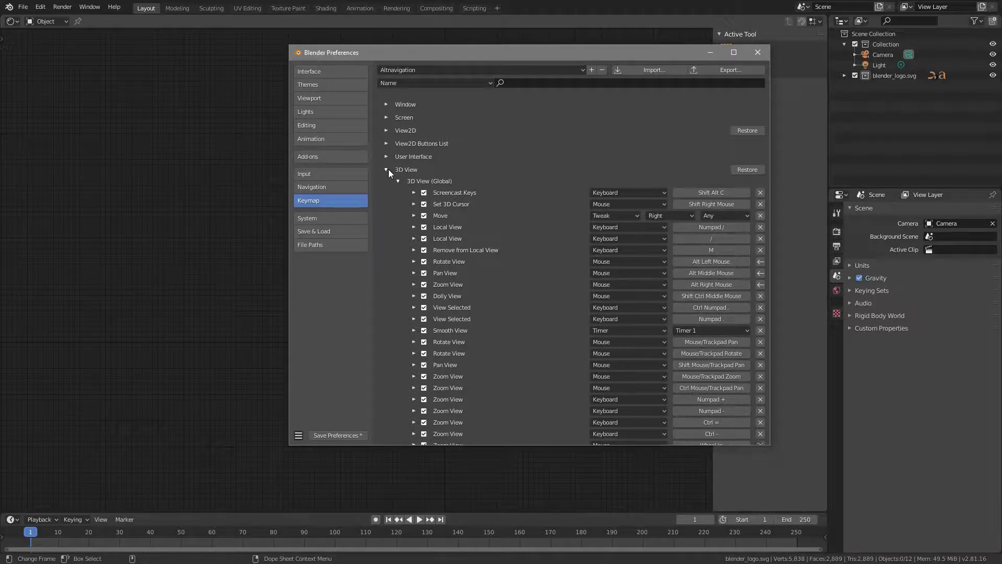
mouse_move(387, 175)
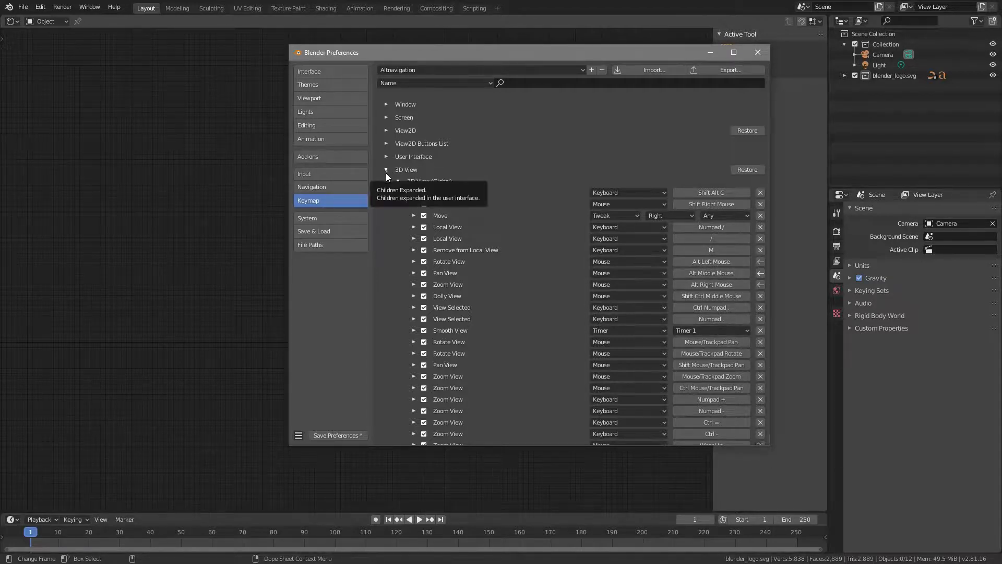
Collapse the 3D View bindings and expand Image (Global) keymap entries.
click(386, 169)
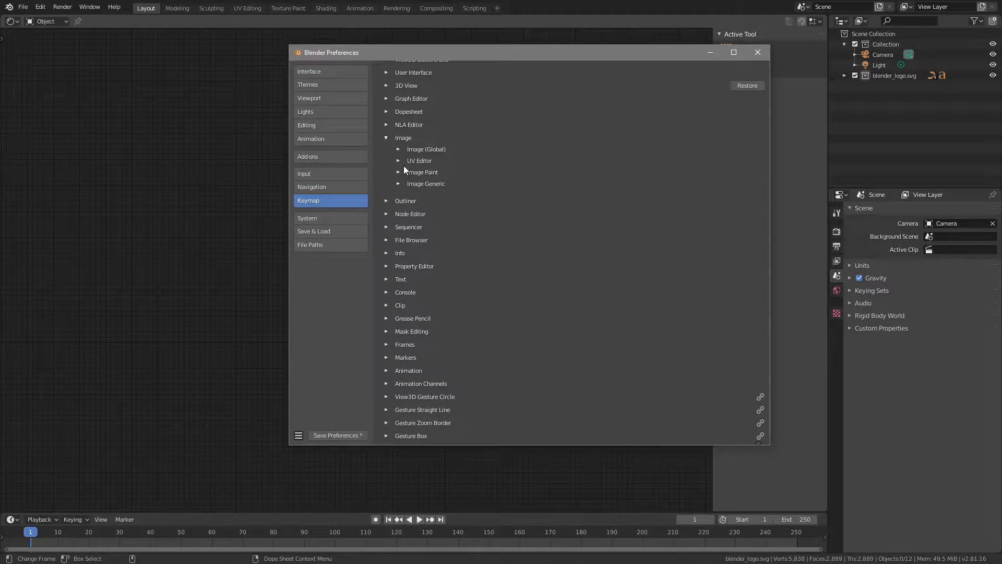
click(399, 149)
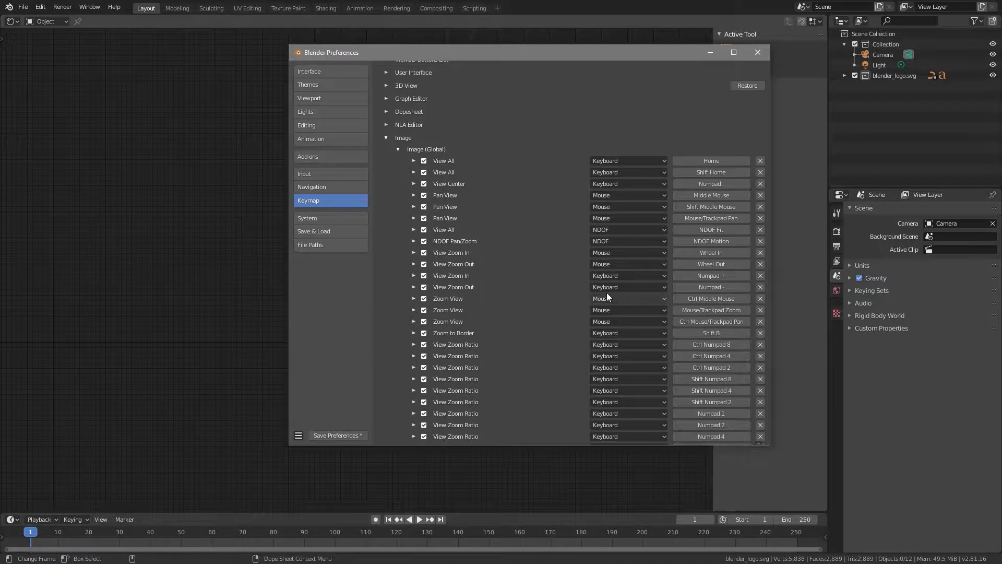
mouse_move(478, 217)
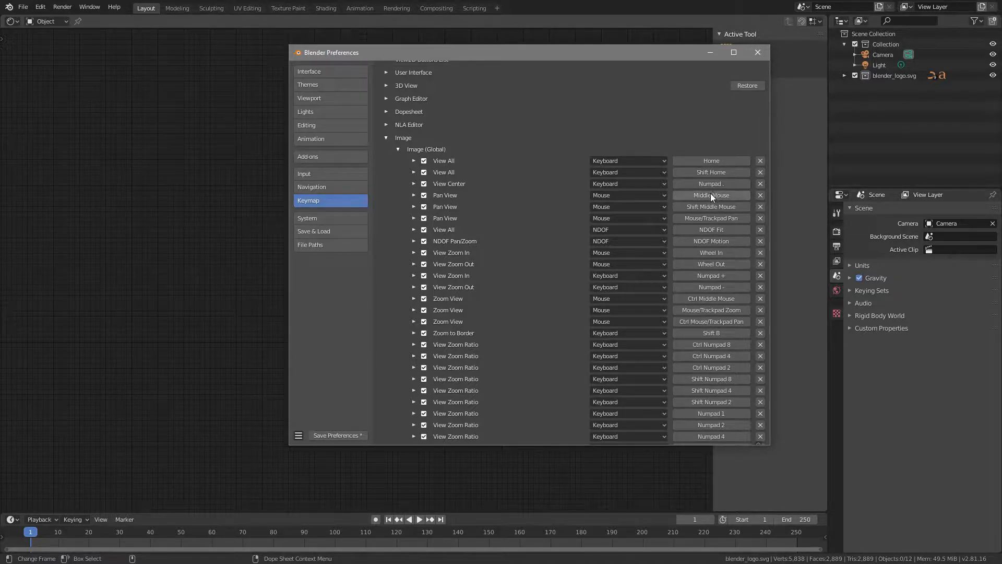
Rebind Image Pan View to Alt+Middle Mouse and Zoom View to Alt+Right Mouse.
click(711, 195)
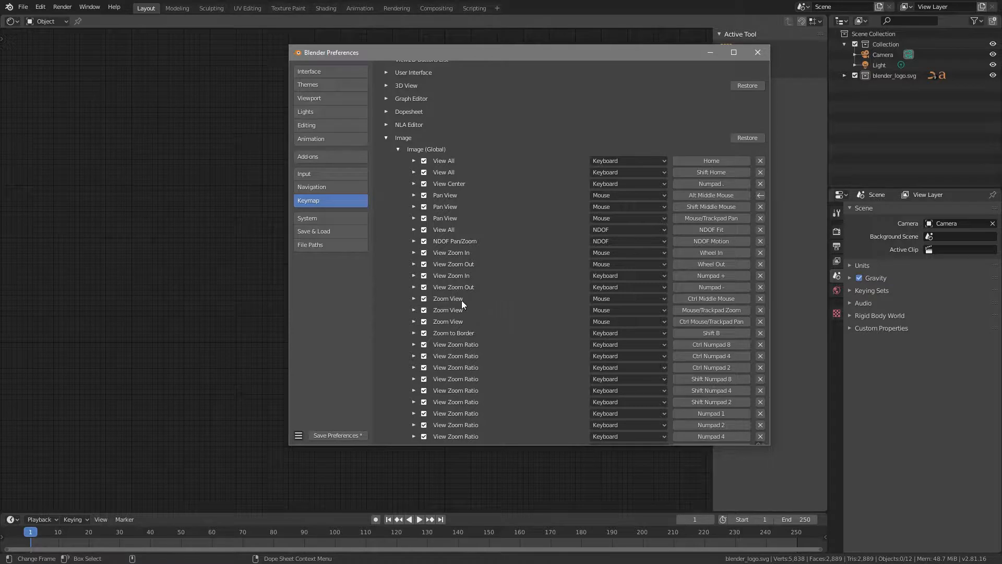
click(711, 299)
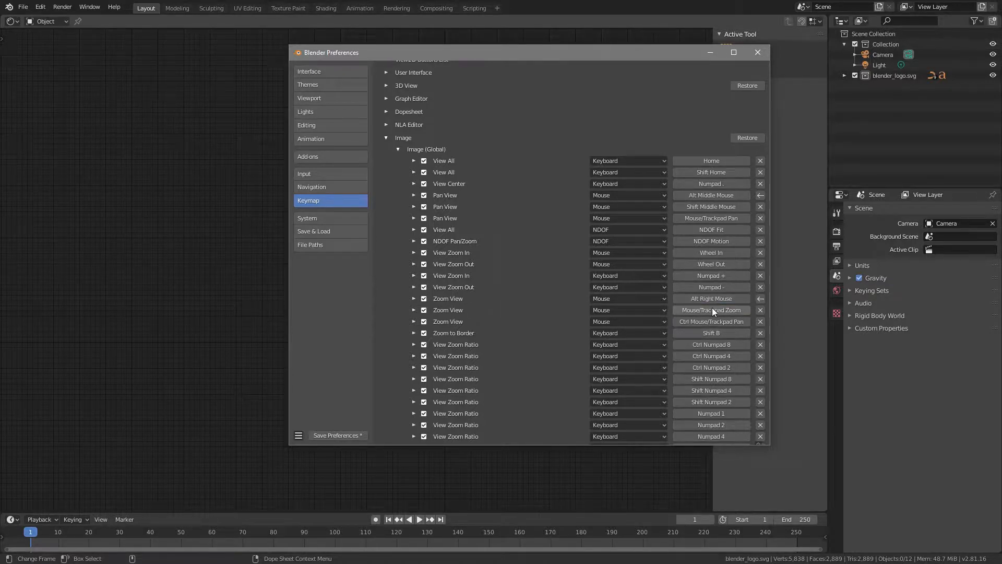
mouse_move(588, 333)
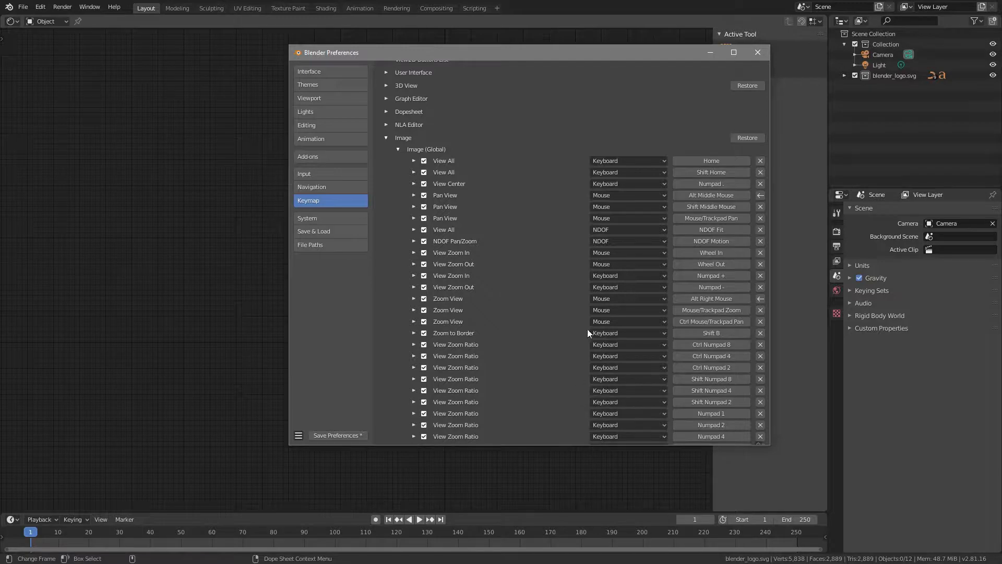
mouse_move(758, 53)
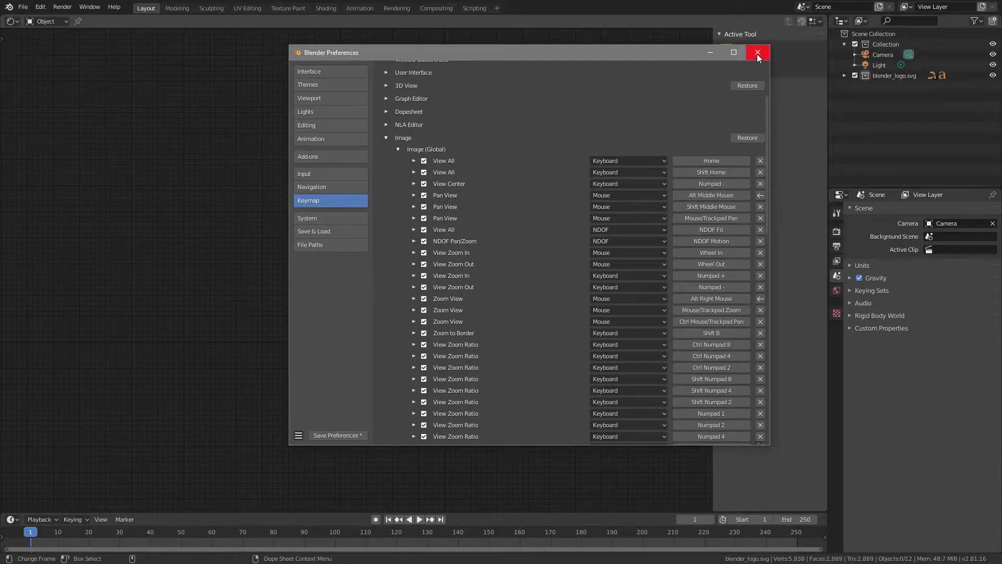
Close Preferences and Alt-drag to orbit the 3D view around the Blender logo.
click(757, 52)
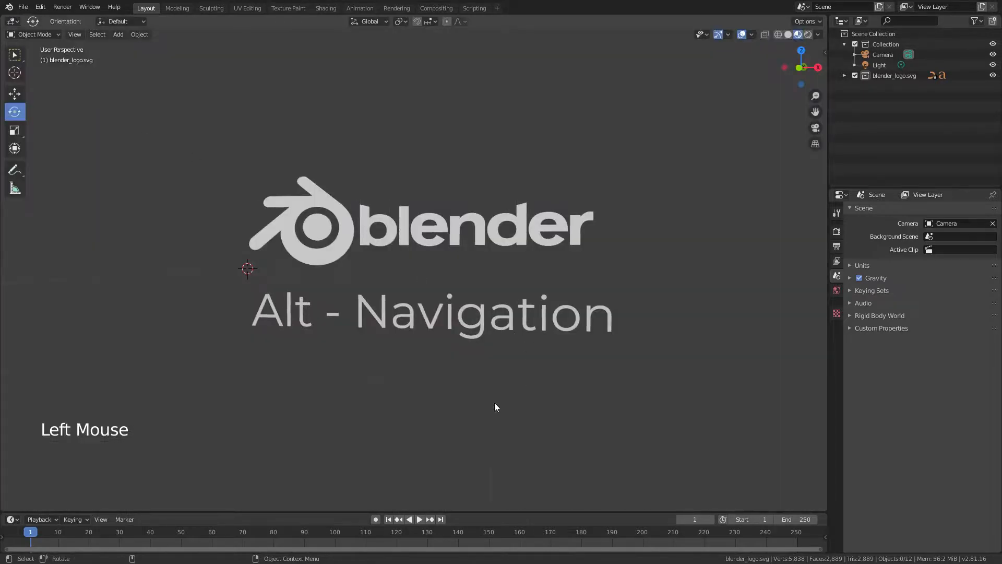
drag(495, 408, 455, 388)
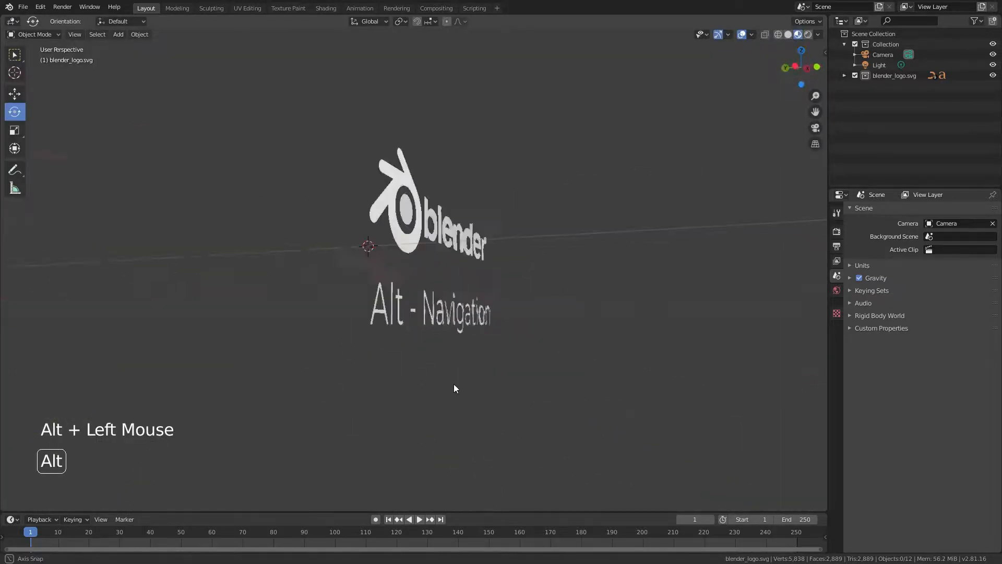
drag(455, 388, 481, 401)
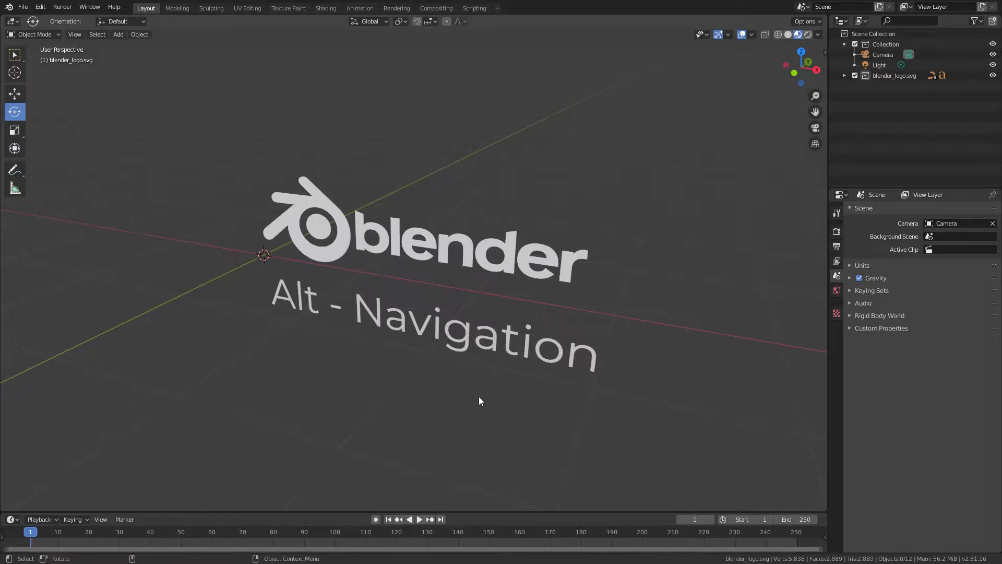
drag(480, 401, 498, 397)
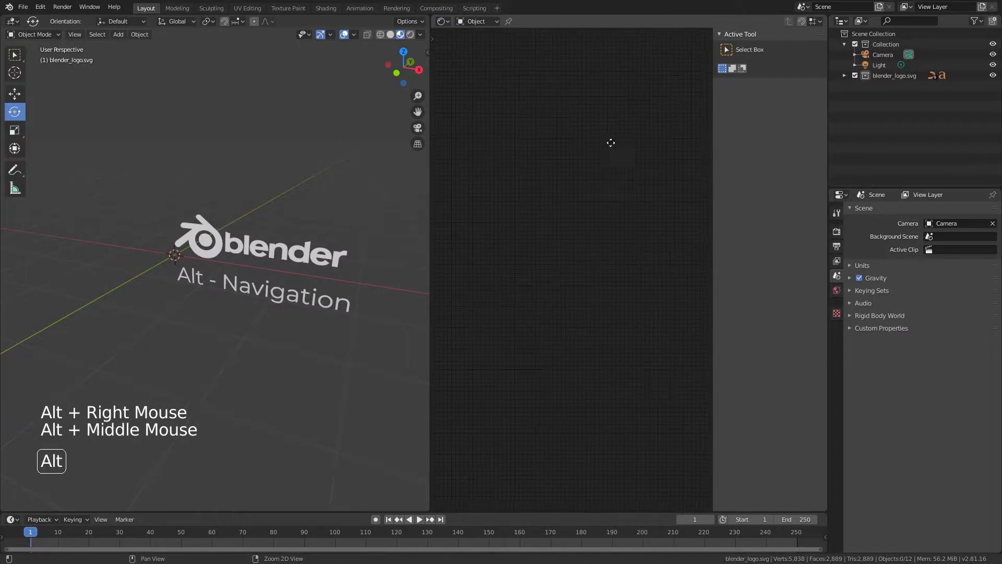
Open the editor-type list for the empty right-hand area.
click(440, 21)
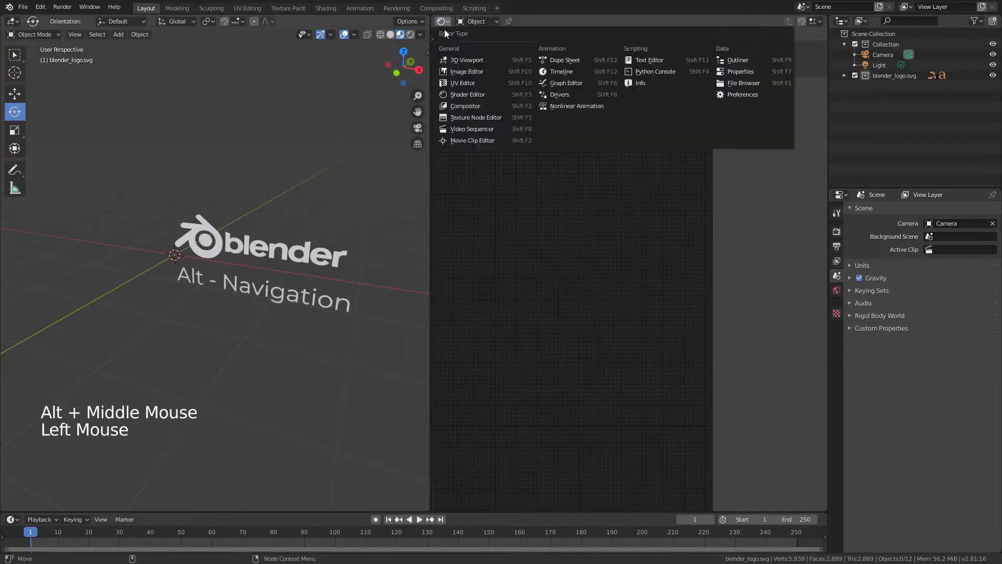
mouse_move(474, 94)
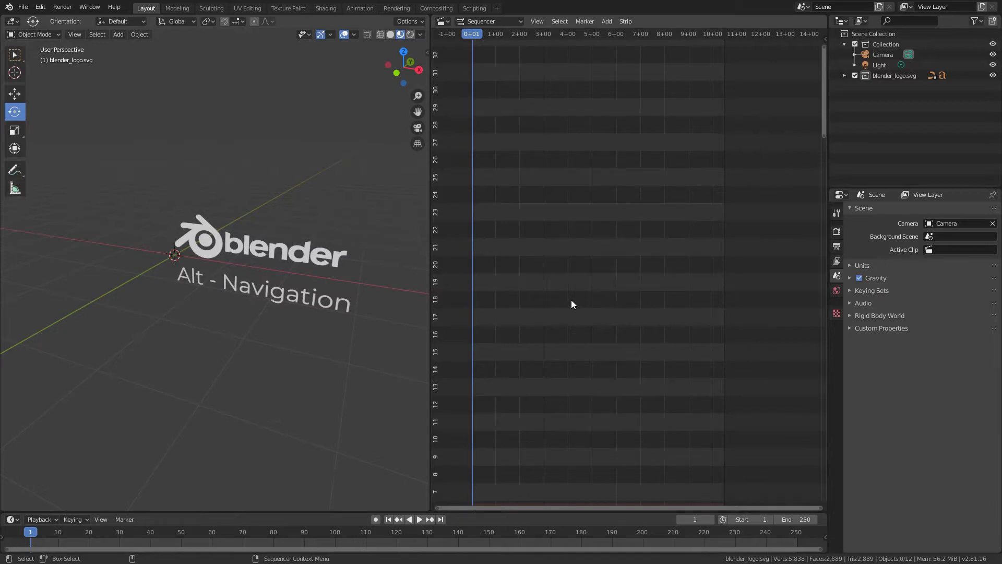
mouse_move(572, 307)
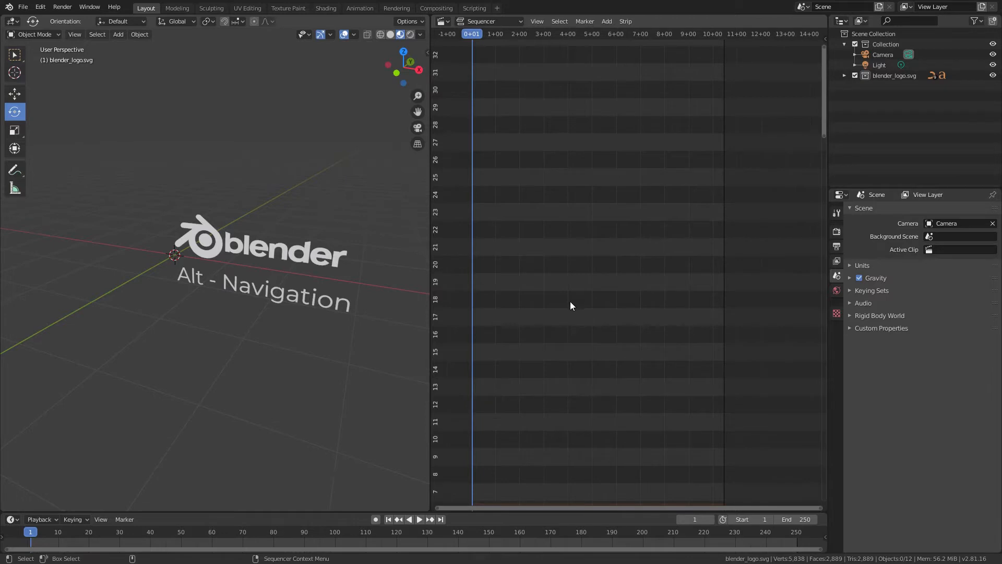
mouse_move(574, 308)
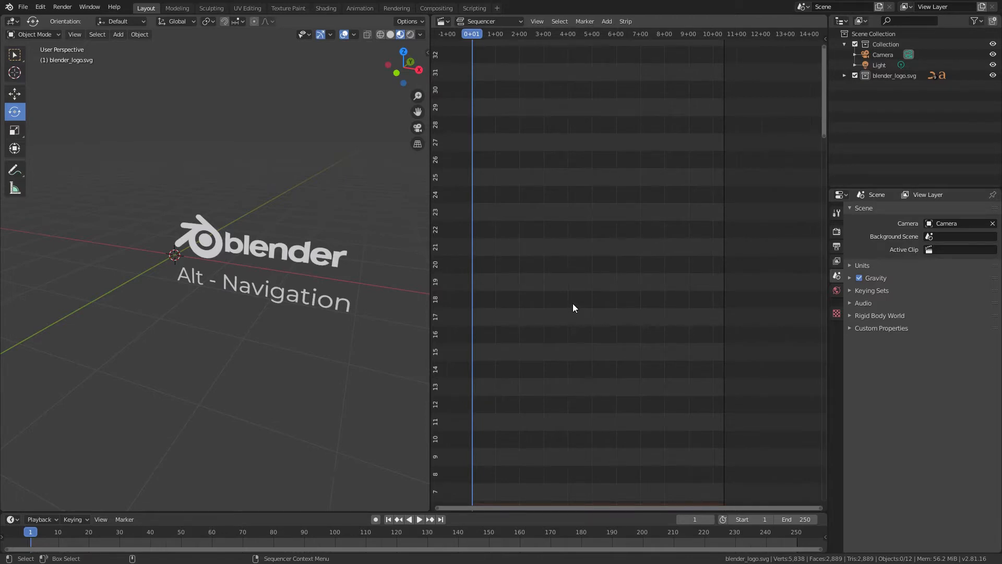